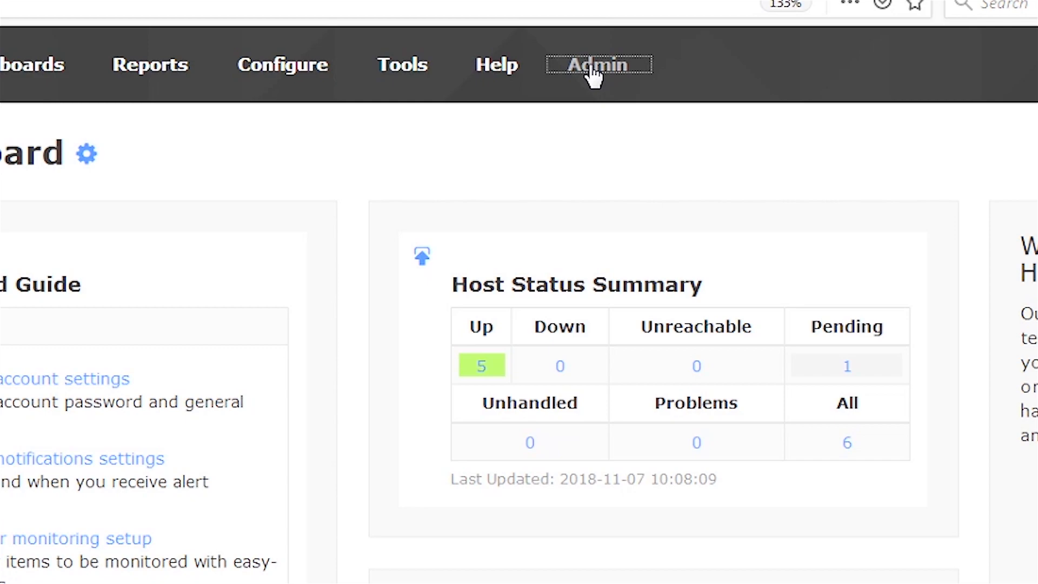
# - Go to Admin and bring up Manage Email Settings under System Config
pyautogui.click(597, 64)
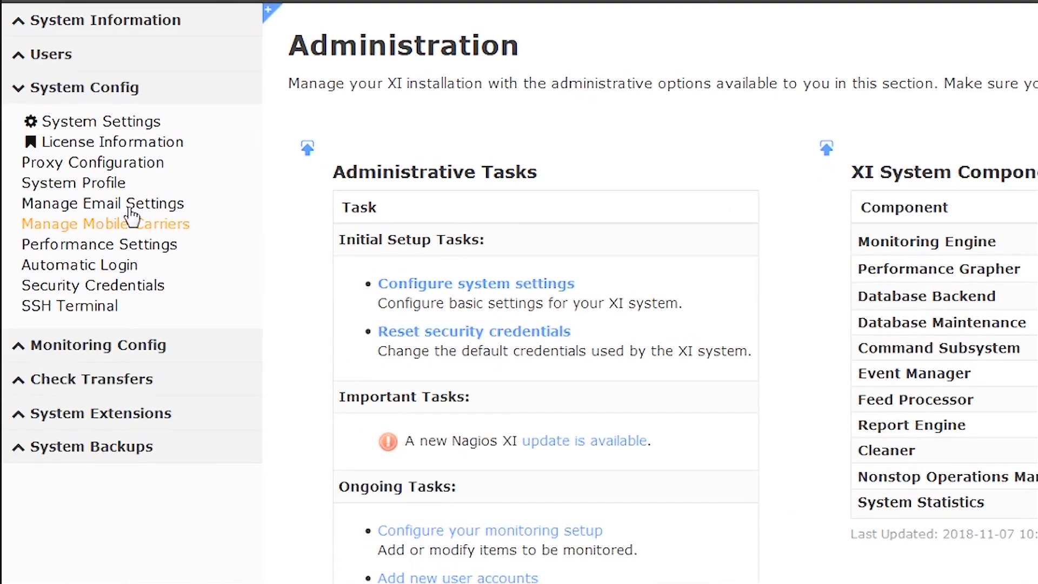
pyautogui.click(103, 203)
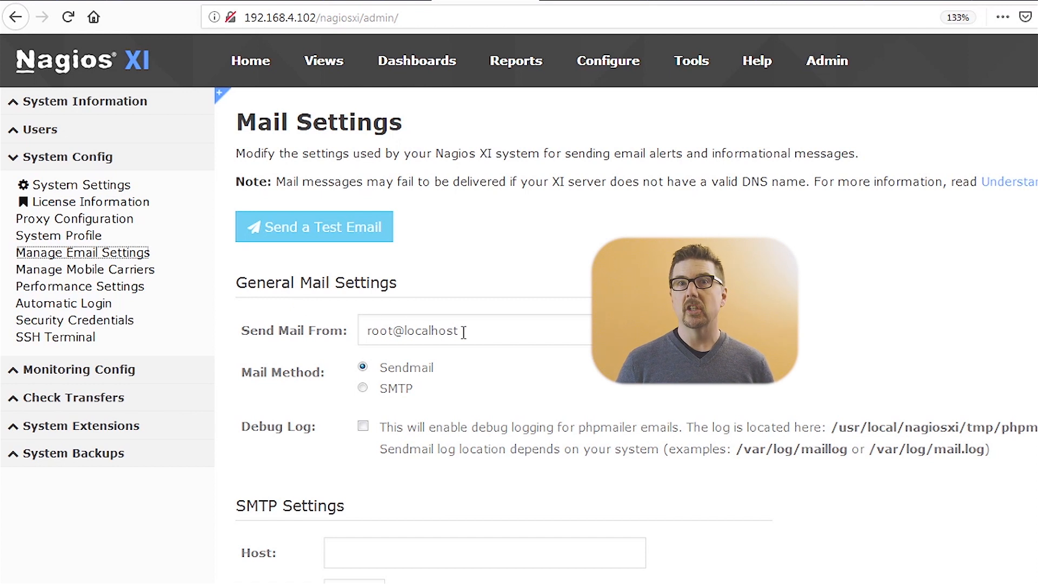
pyautogui.doubleClick(411, 331)
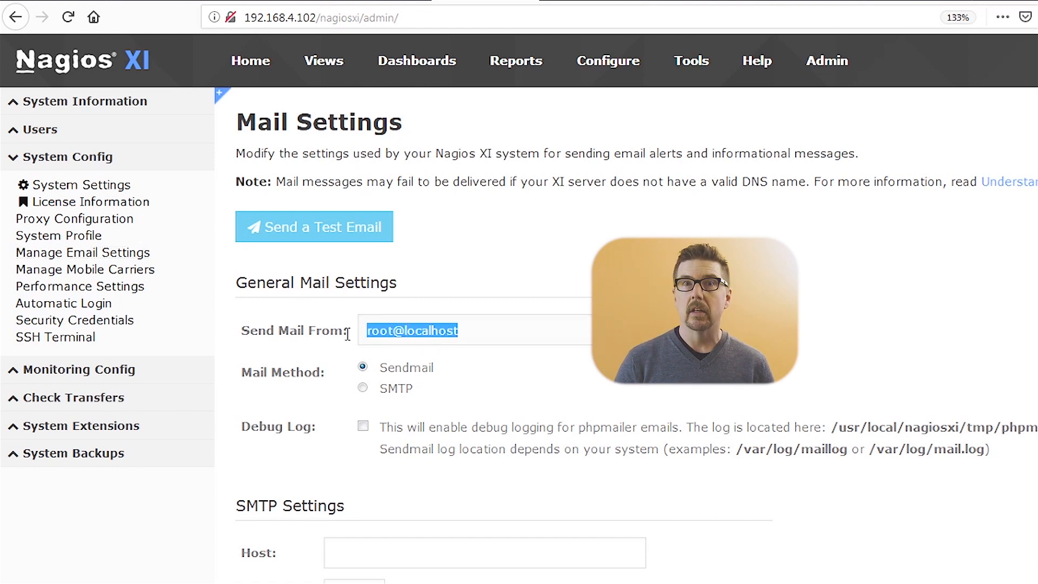
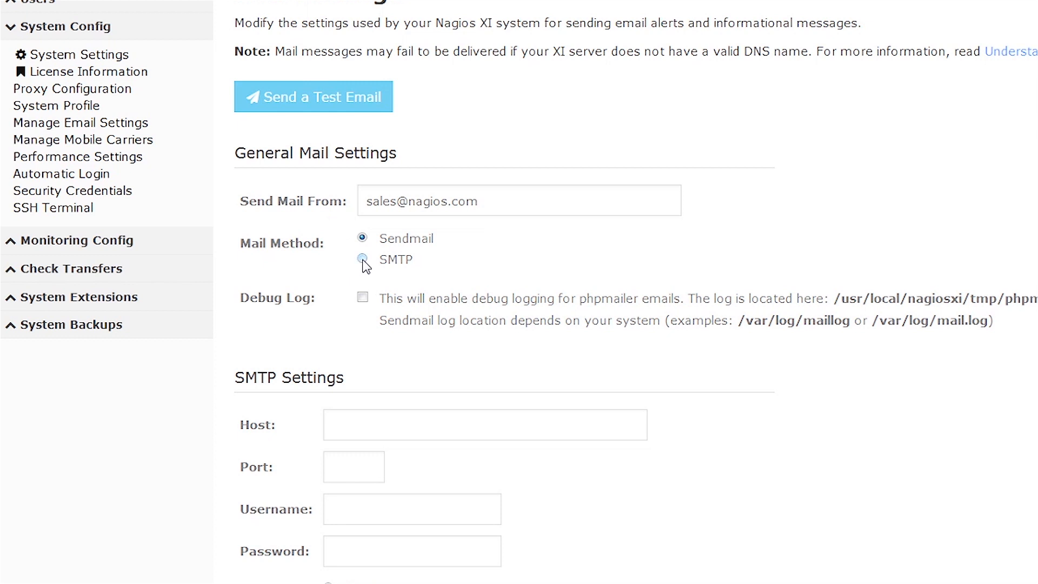
# - Switch to SMTP with host smtp.fusemail.net, port 587 and the login credentials
pyautogui.click(363, 259)
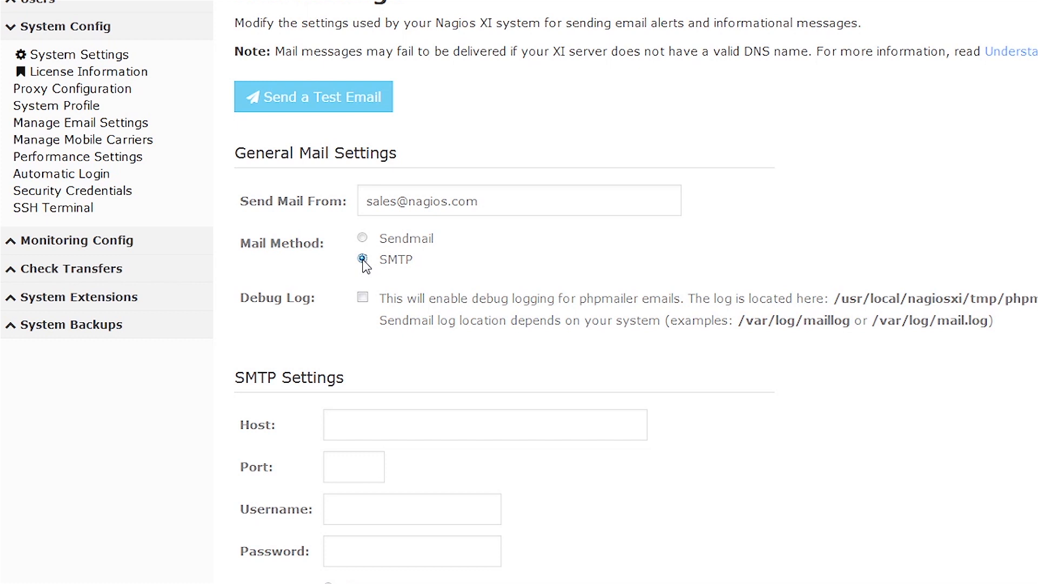
pyautogui.moveTo(343, 274)
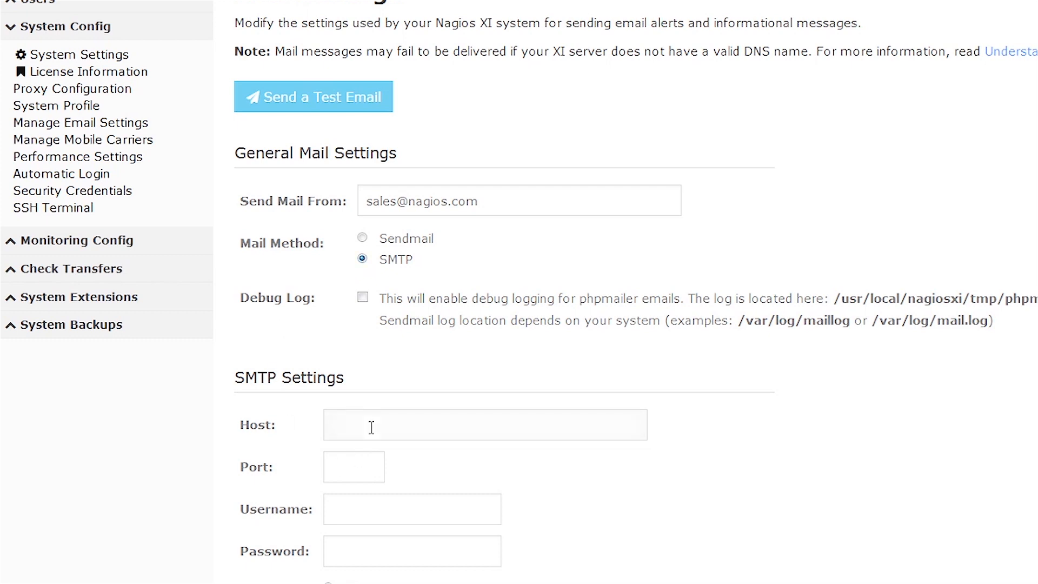
pyautogui.write('smtp')
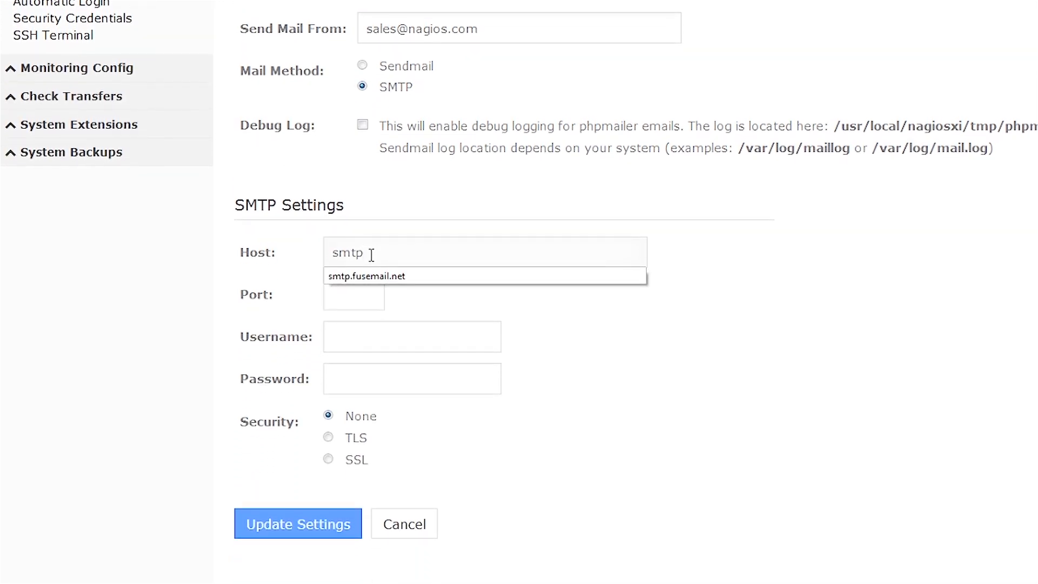
pyautogui.click(367, 276)
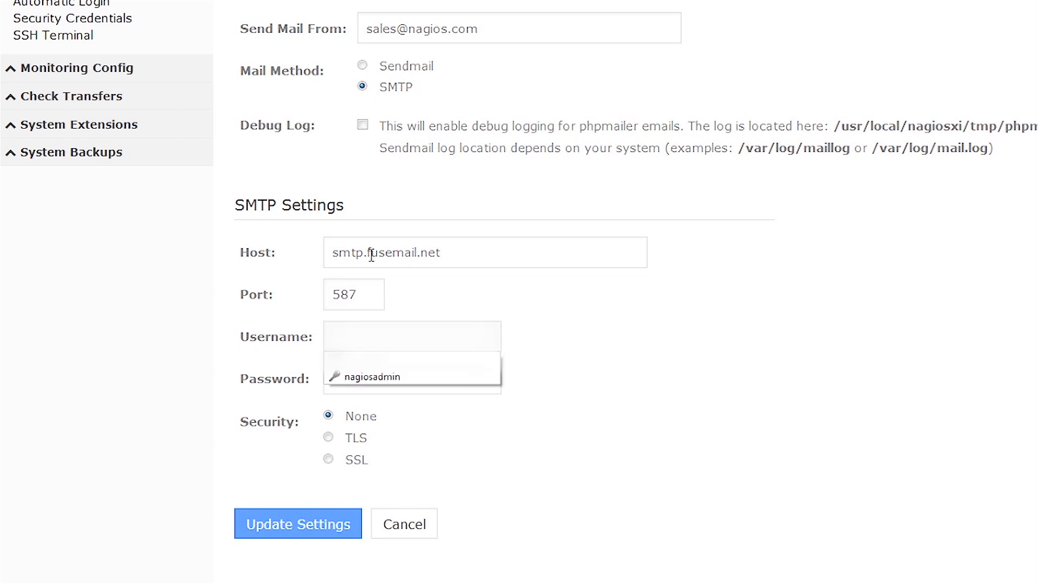
pyautogui.click(329, 437)
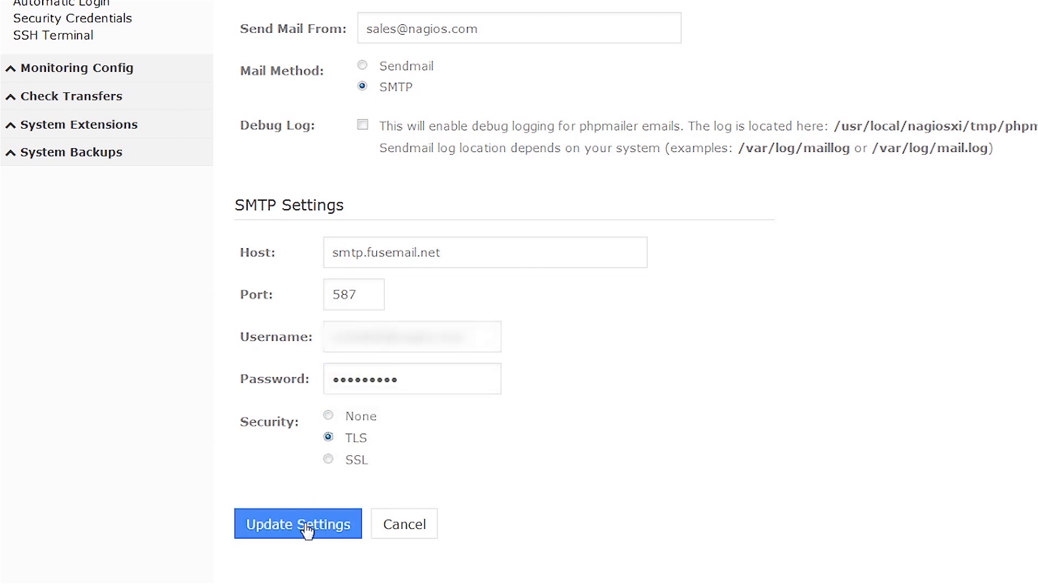
# - Enable TLS and Debug Log, save with Update Settings, and send a test email
pyautogui.click(297, 523)
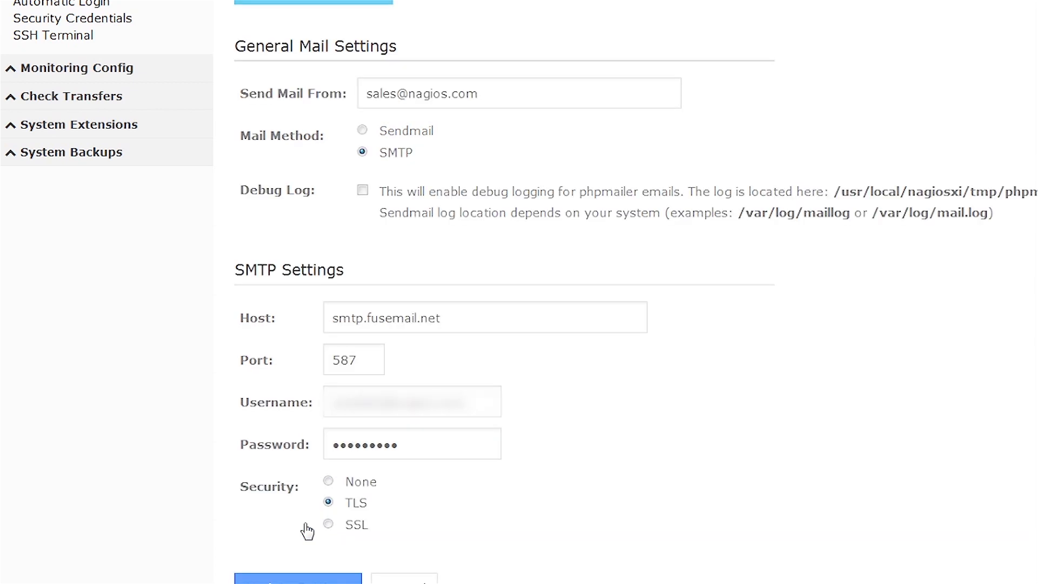
pyautogui.click(362, 191)
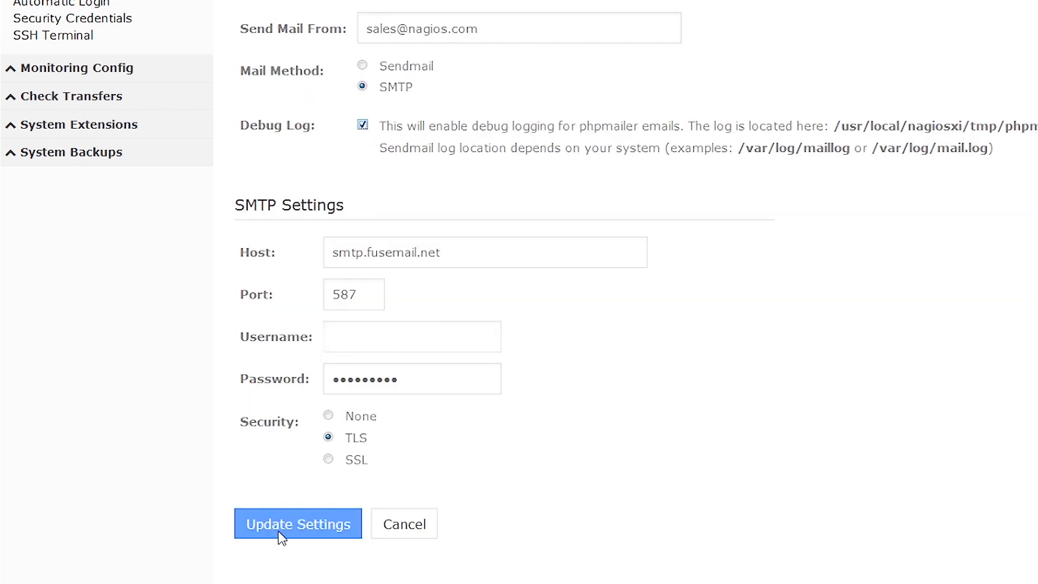
pyautogui.click(298, 524)
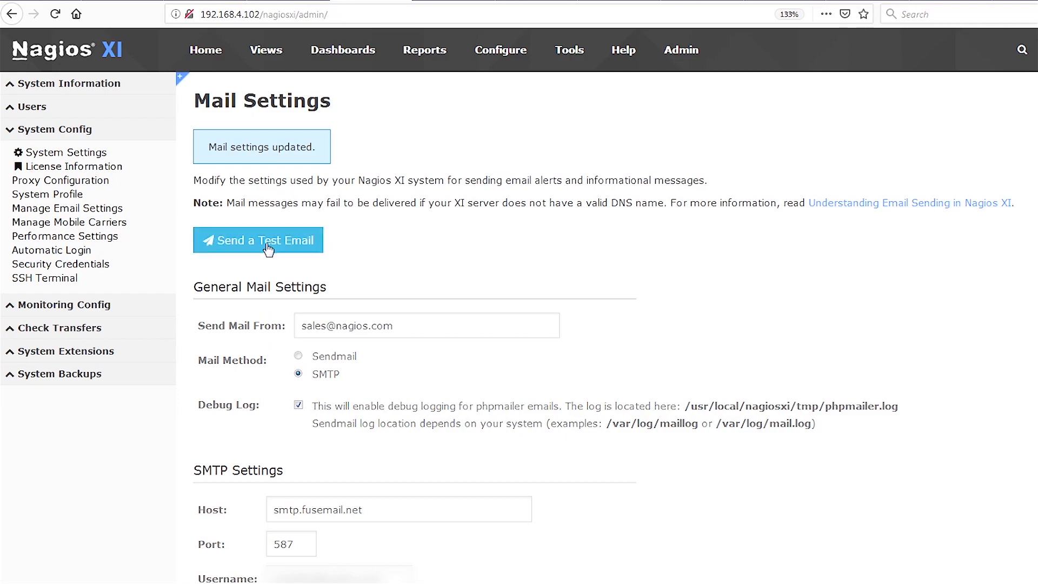
pyautogui.click(258, 240)
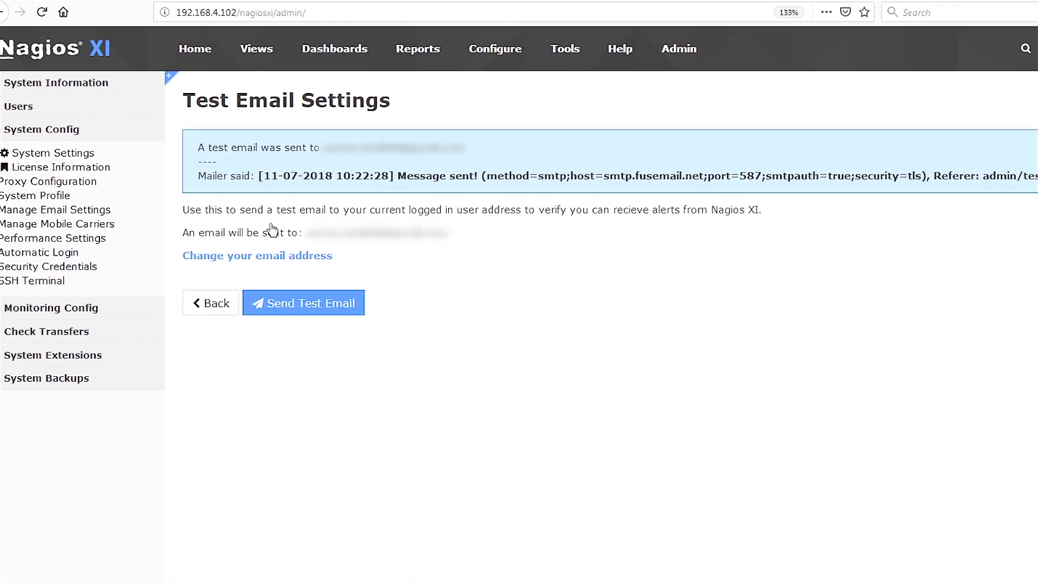